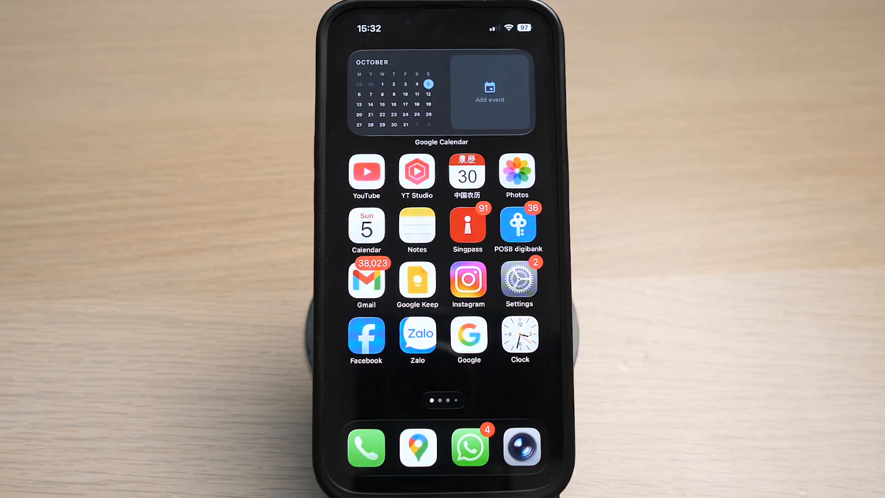
- Launch Settings from the Home Screen to reach its main list
click(517, 279)
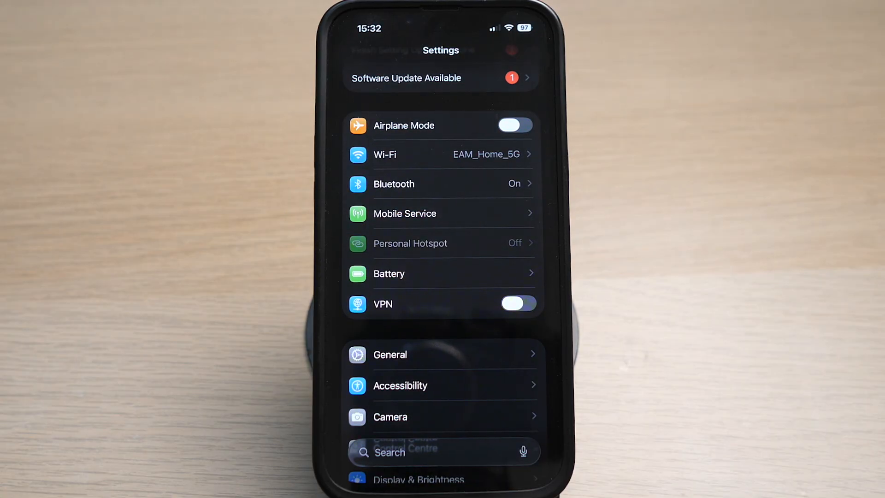
- Go into Mobile Service and reach the Mobile Data Network page showing APN TPG
click(404, 213)
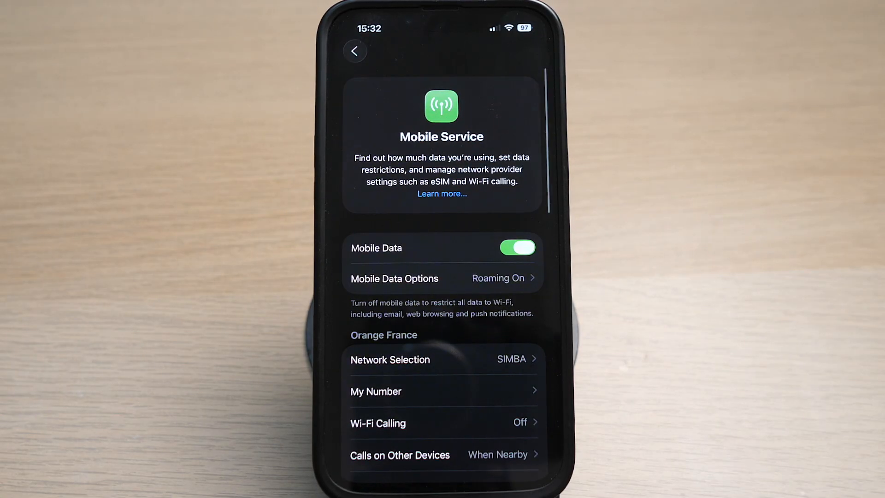
scroll(down, 3)
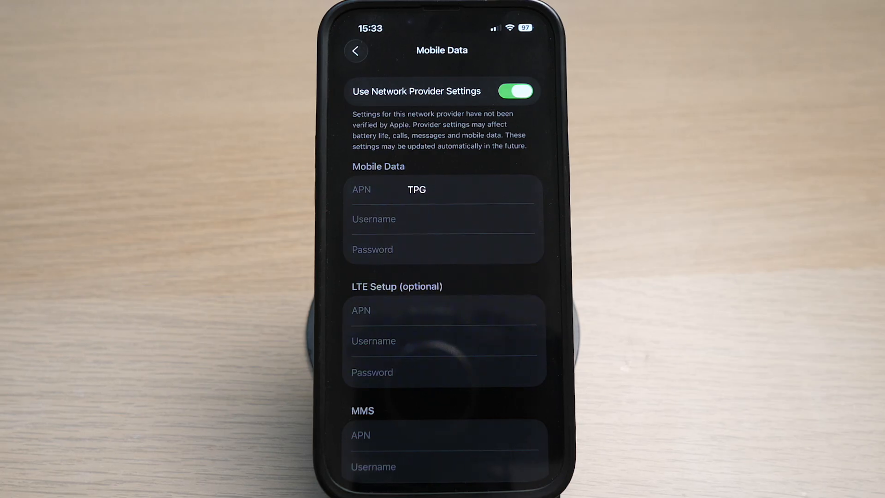
- Switch off Use Network Provider Settings on the Mobile Data page
scroll(down, 3)
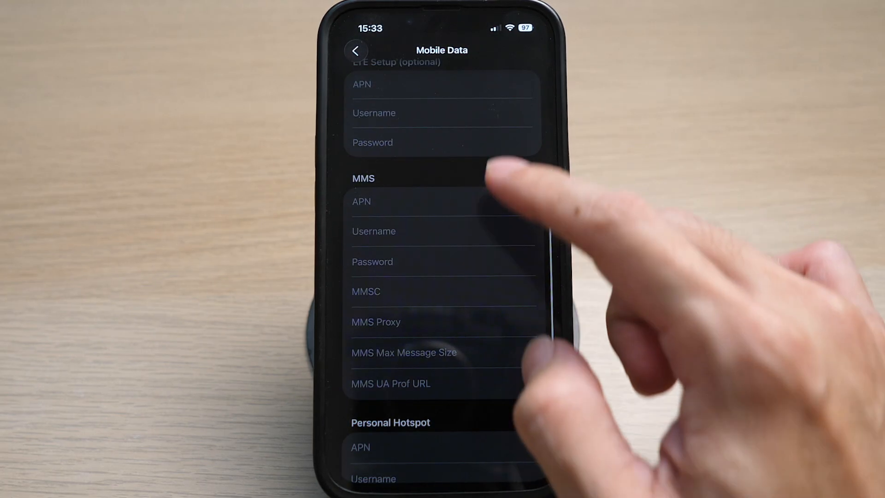
scroll(down, 3)
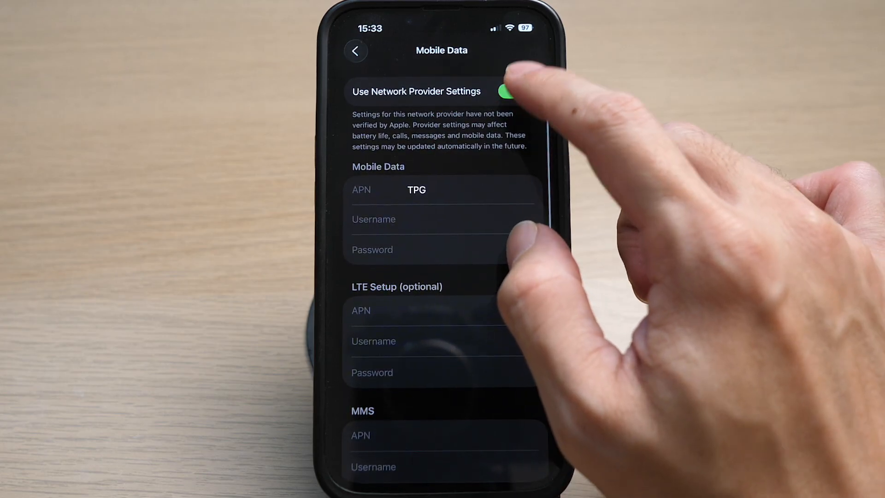
click(515, 91)
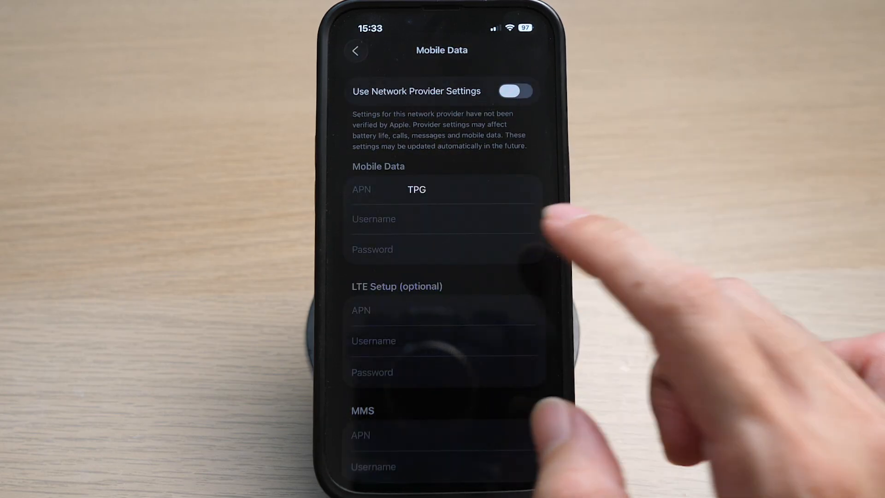
- Change the mobile data APN from TPG to lowercase 'tpg'
click(514, 91)
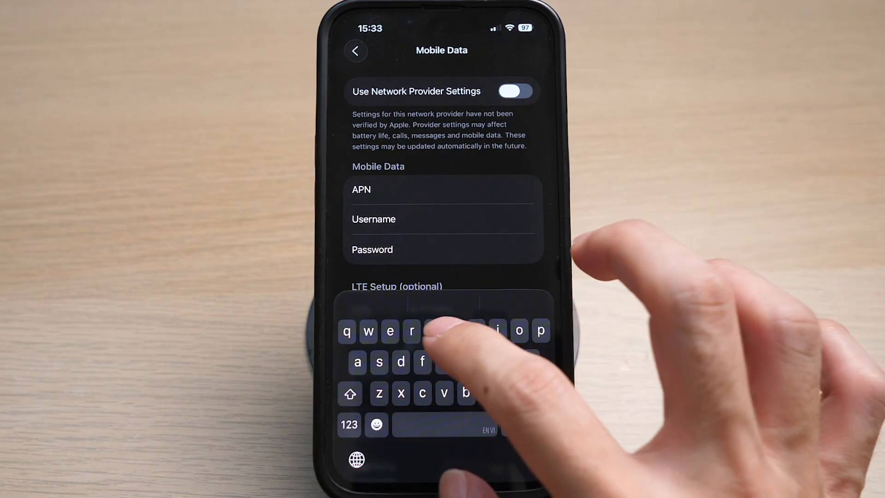
text(tpg)
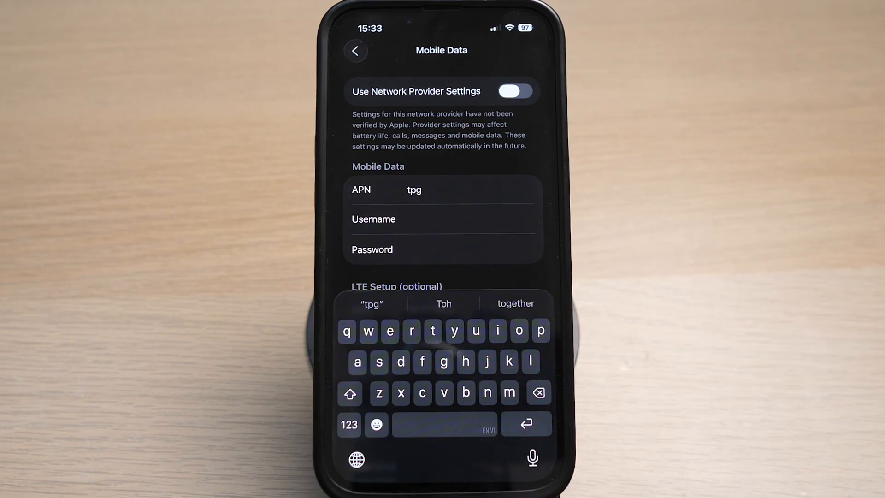
- Enter 'tpg' as the Personal Hotspot APN further down the page
scroll(down, 3)
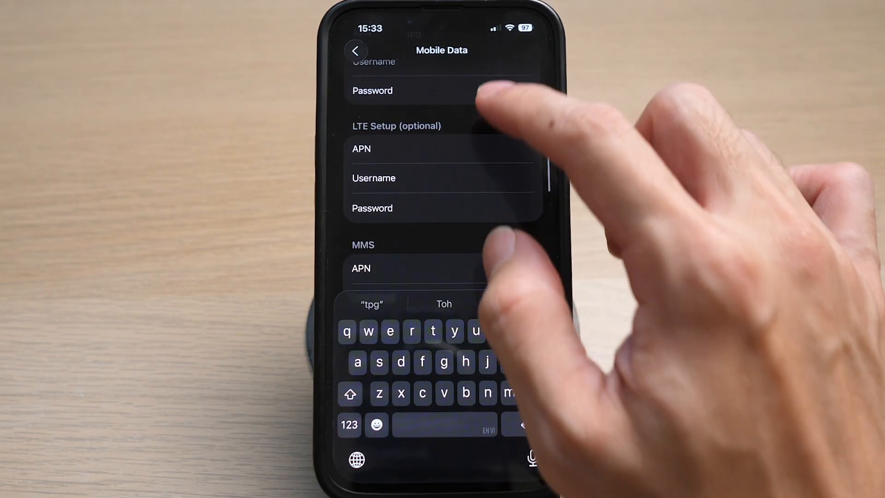
scroll(down, 3)
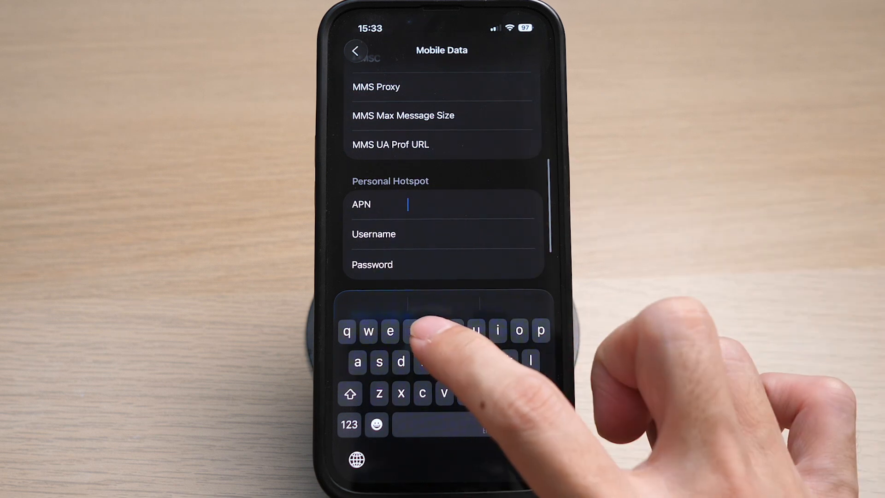
text(tpg)
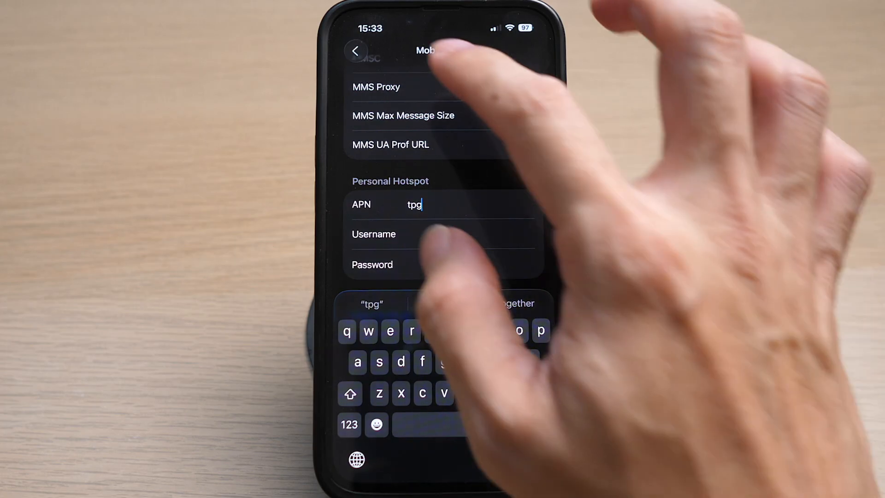
- Return to the main Settings list and go into the now-available Personal Hotspot page
click(356, 50)
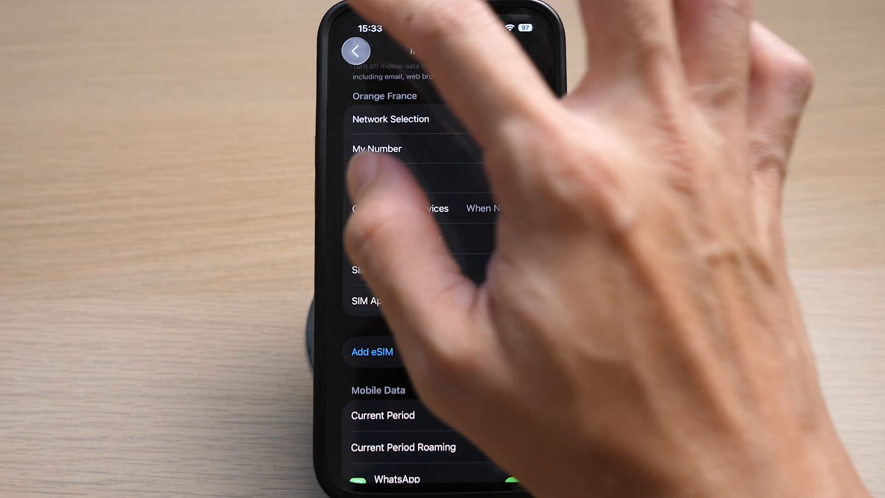
click(356, 50)
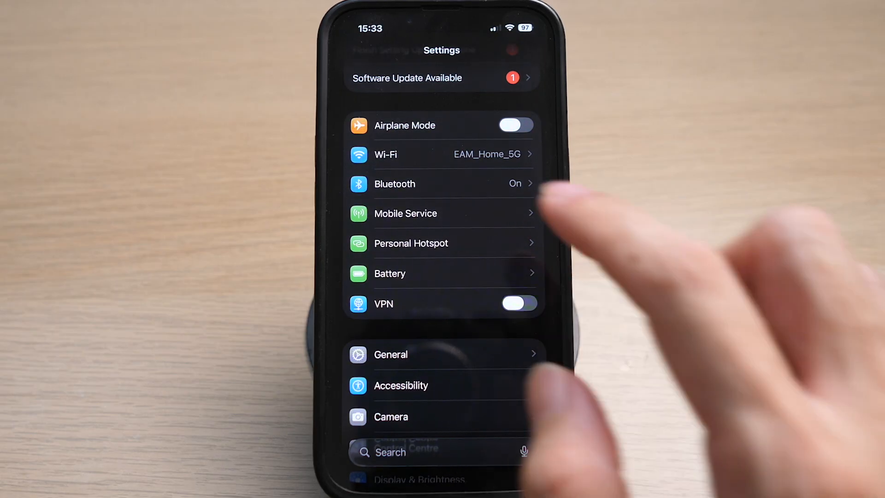
click(410, 243)
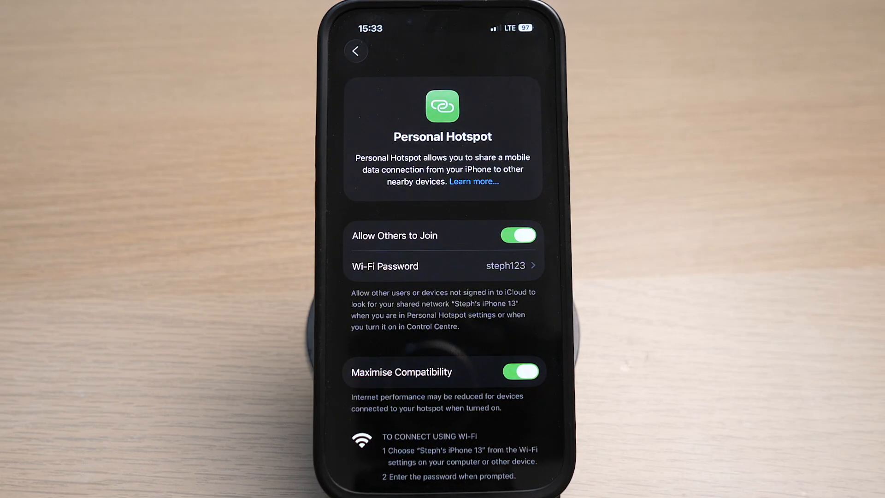